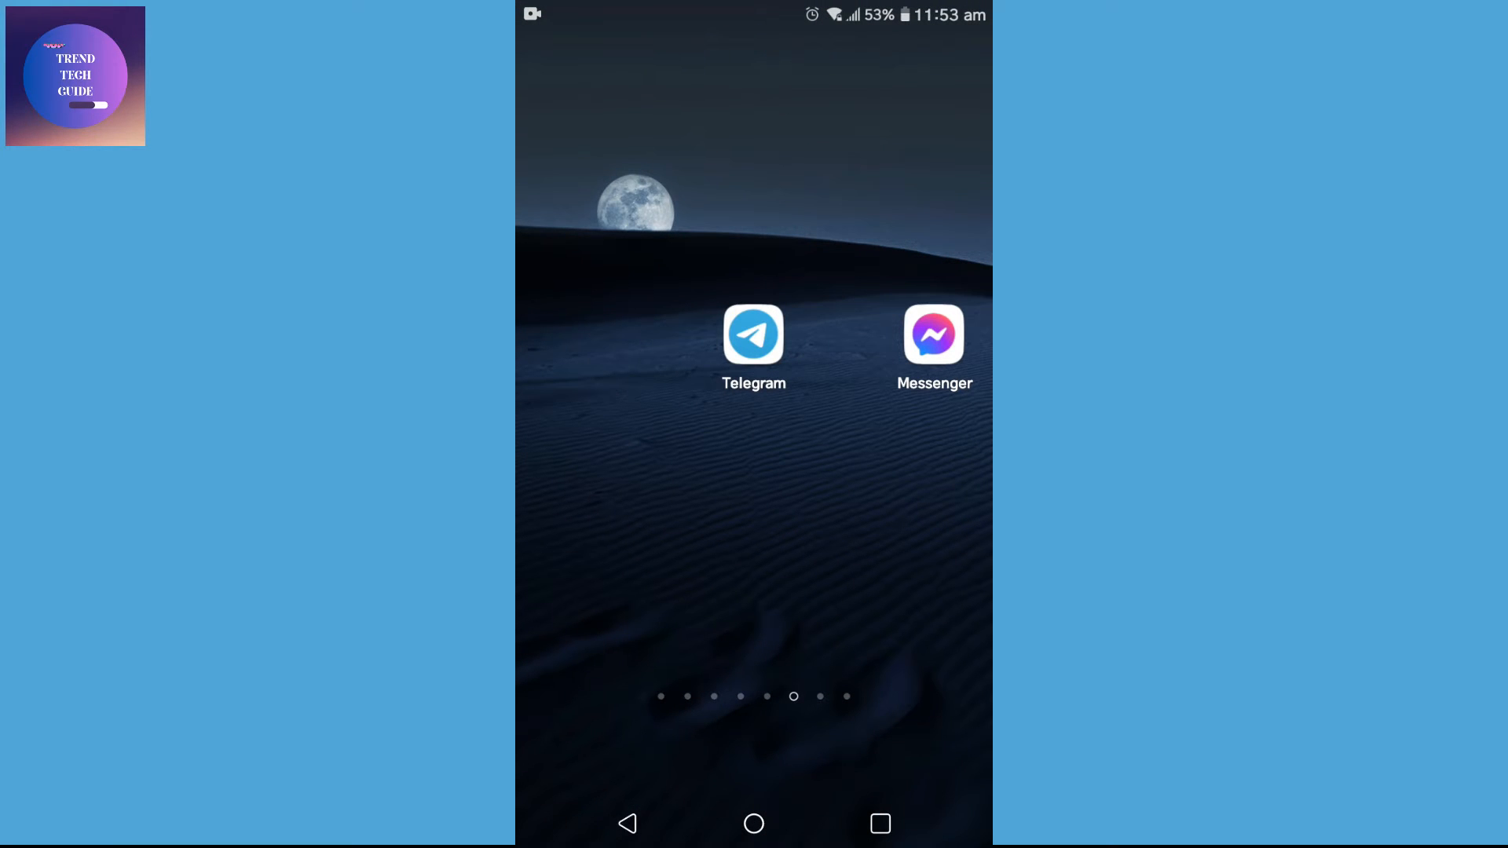
Step: Launch Telegram from the home screen, landing in the ESPN FC channel
left_click(752, 336)
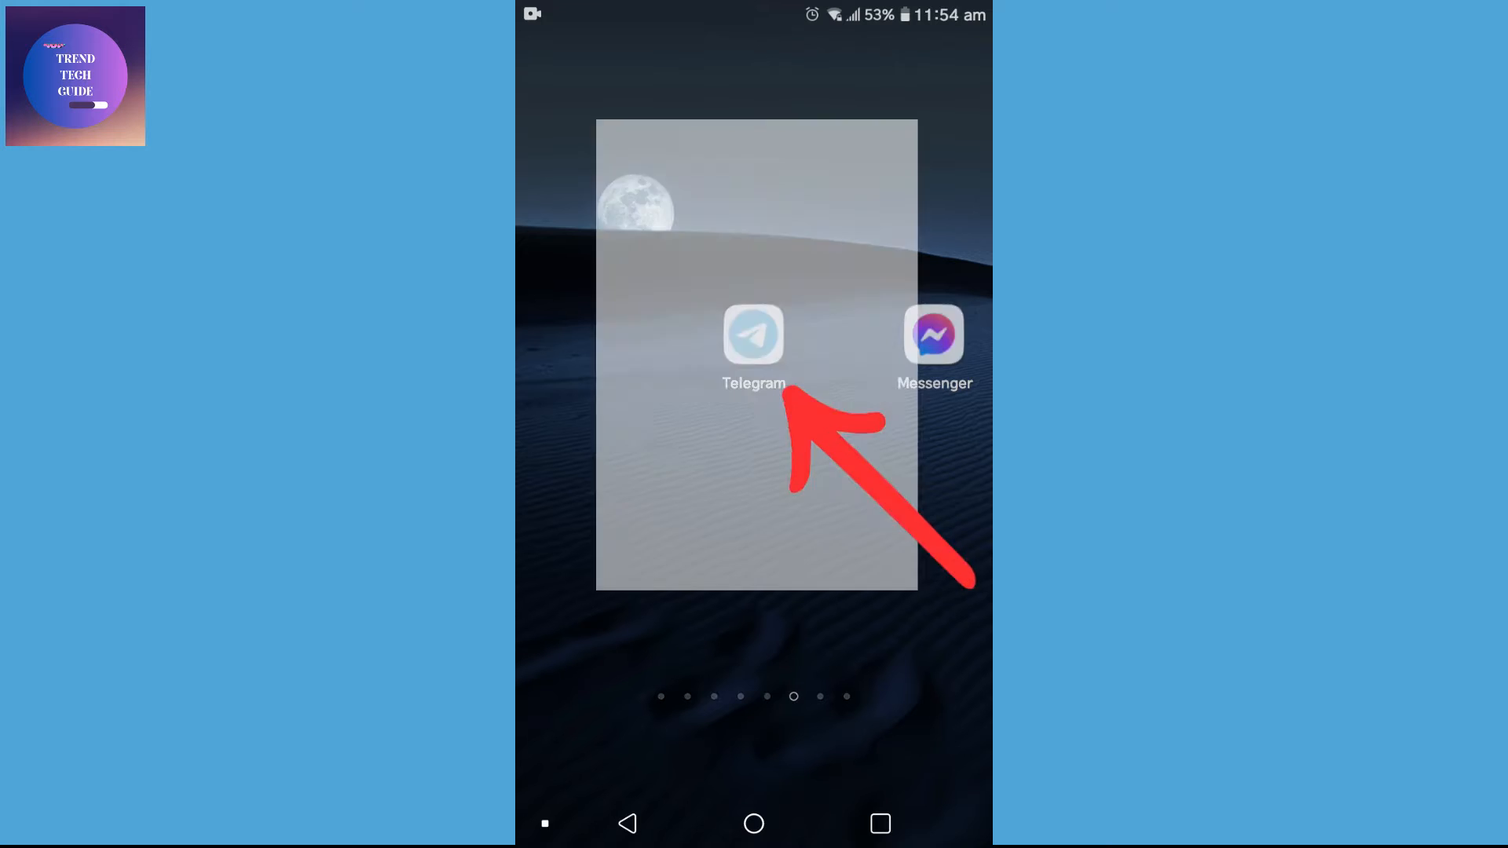
left_click(752, 335)
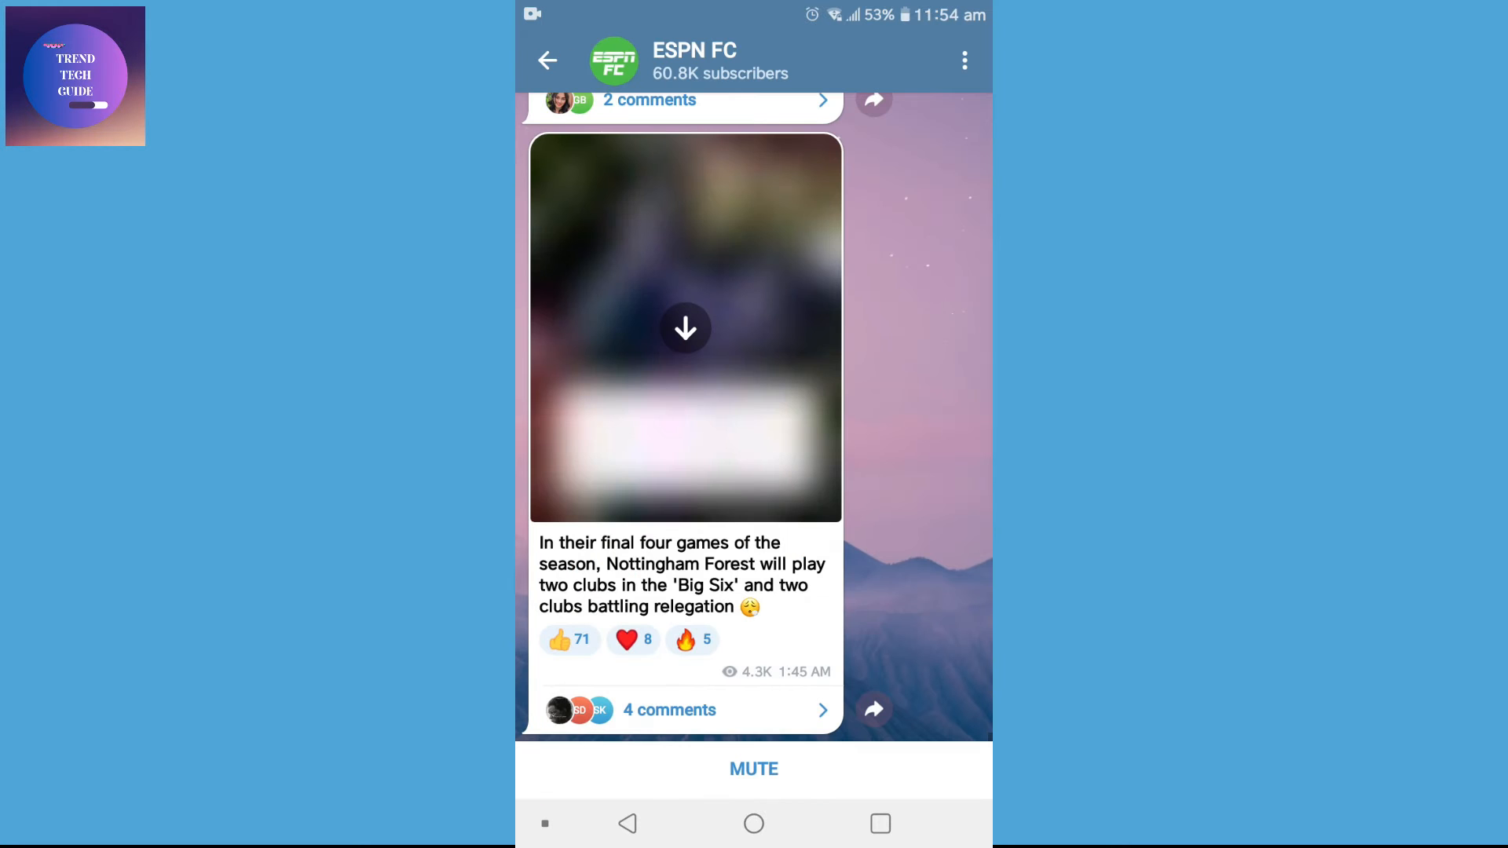
Step: Scroll the ESPN FC channel to the Nottingham Forest final-four-games post and select it
scroll("down", 3)
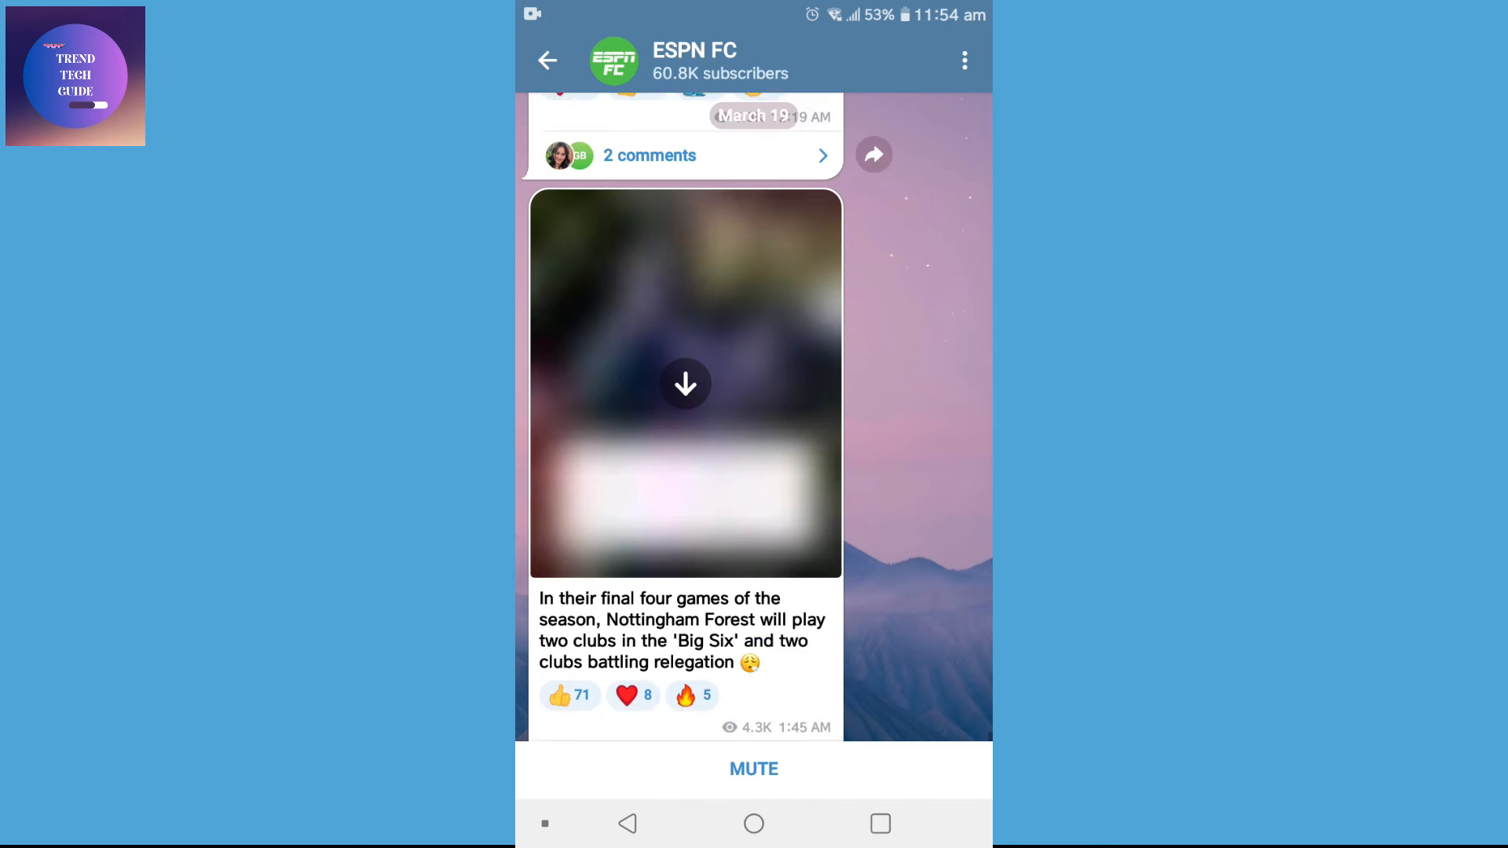
scroll("up", 3)
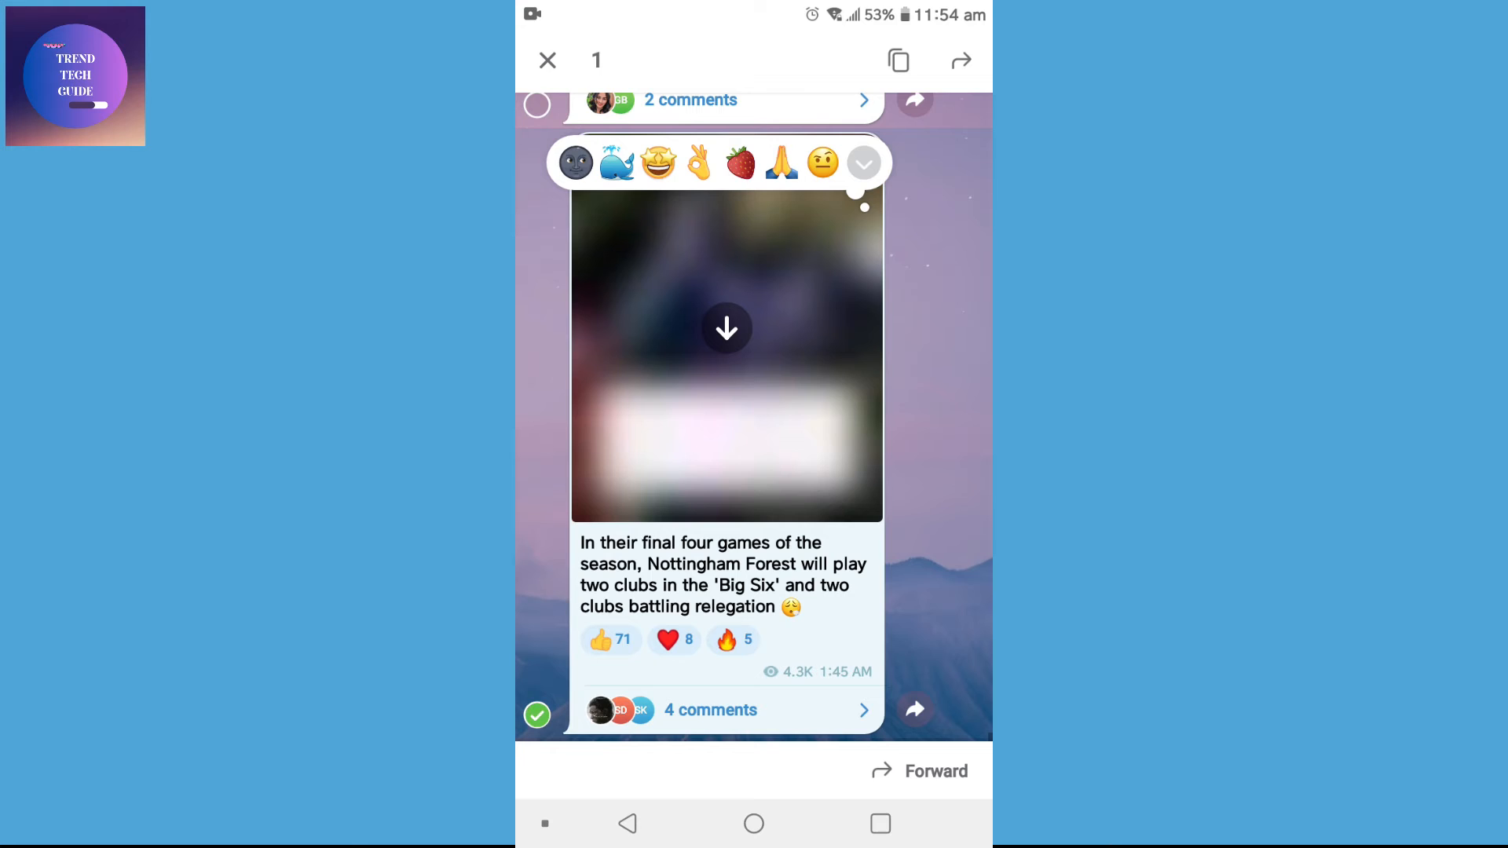
Step: Forward the Nottingham Forest post to Saved Messages and return to the chat list
left_click(911, 710)
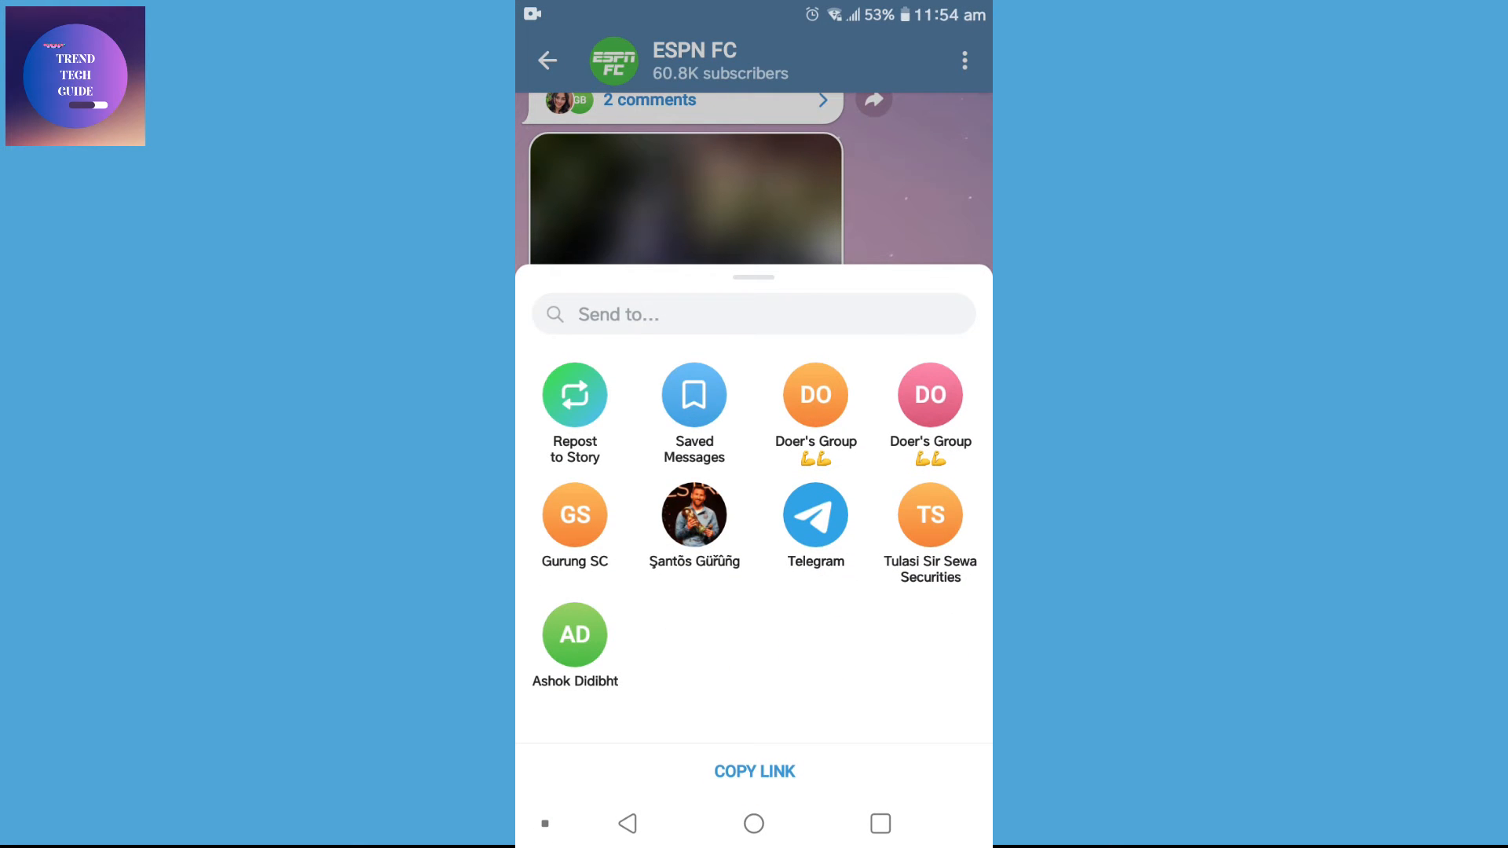
left_click(692, 394)
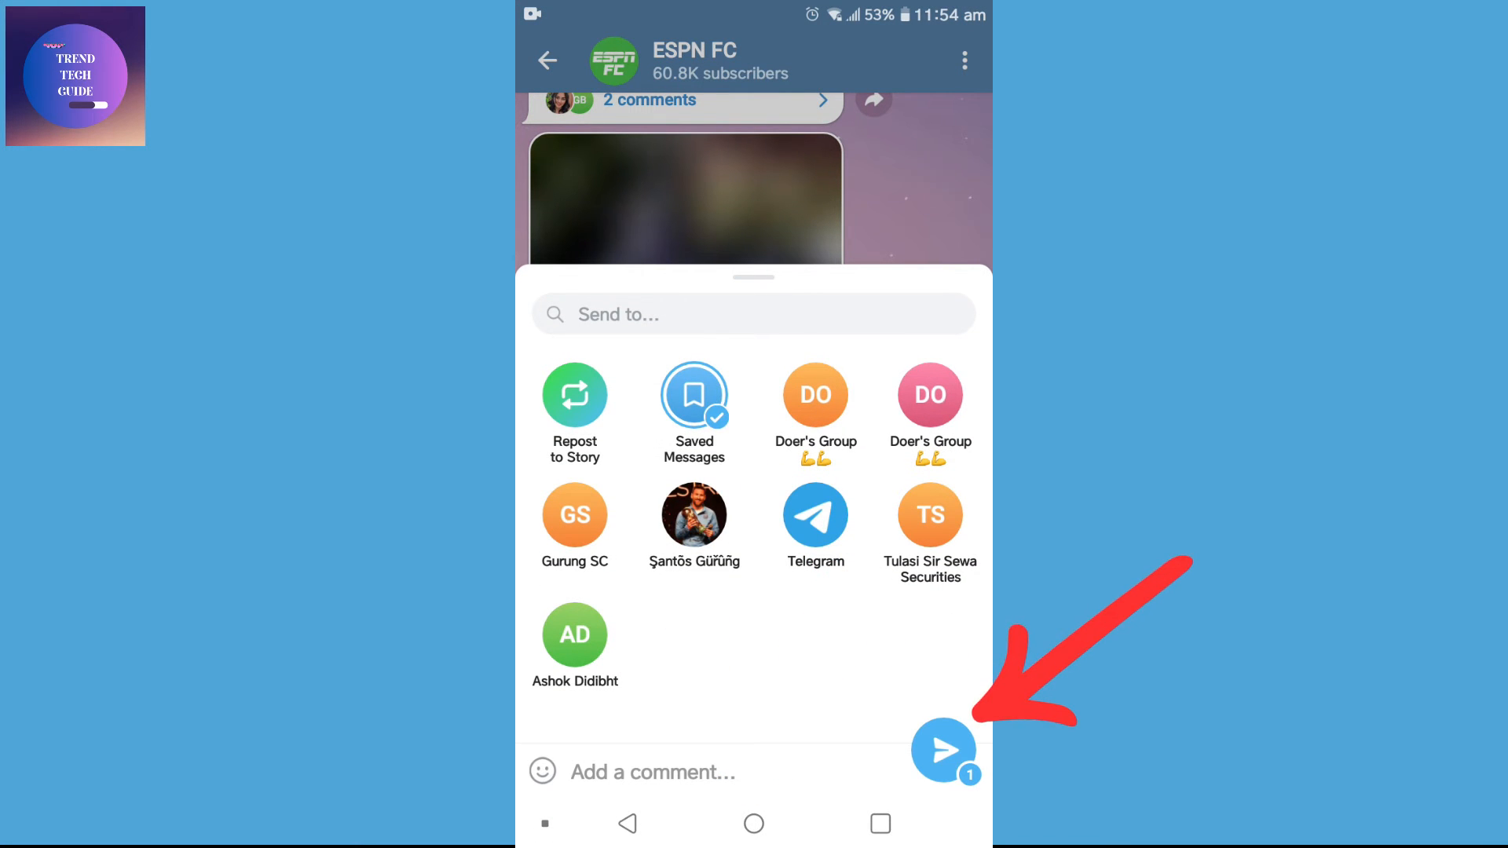
left_click(942, 751)
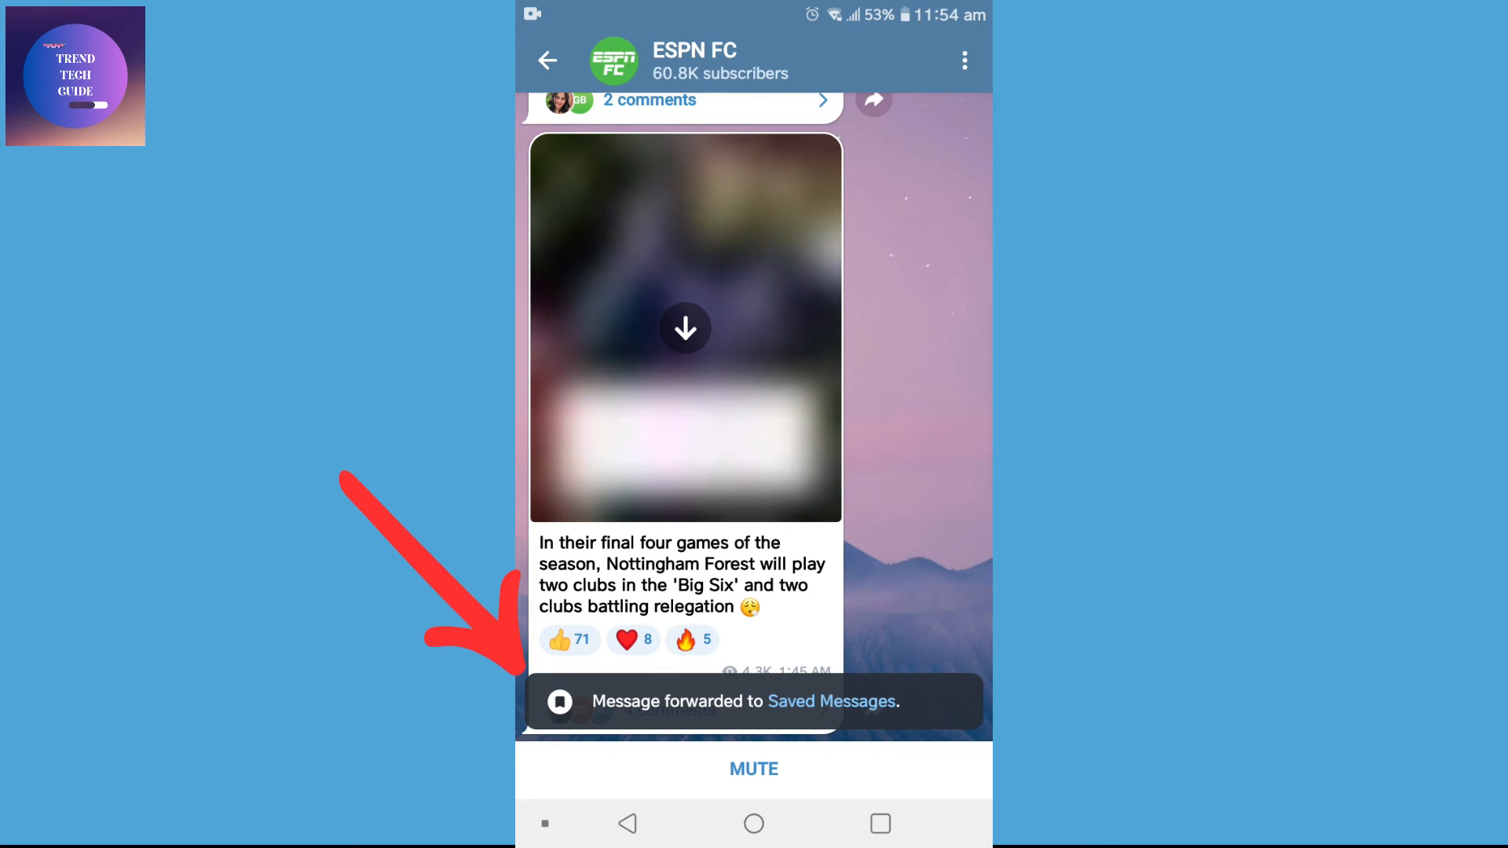
left_click(547, 60)
type("s")
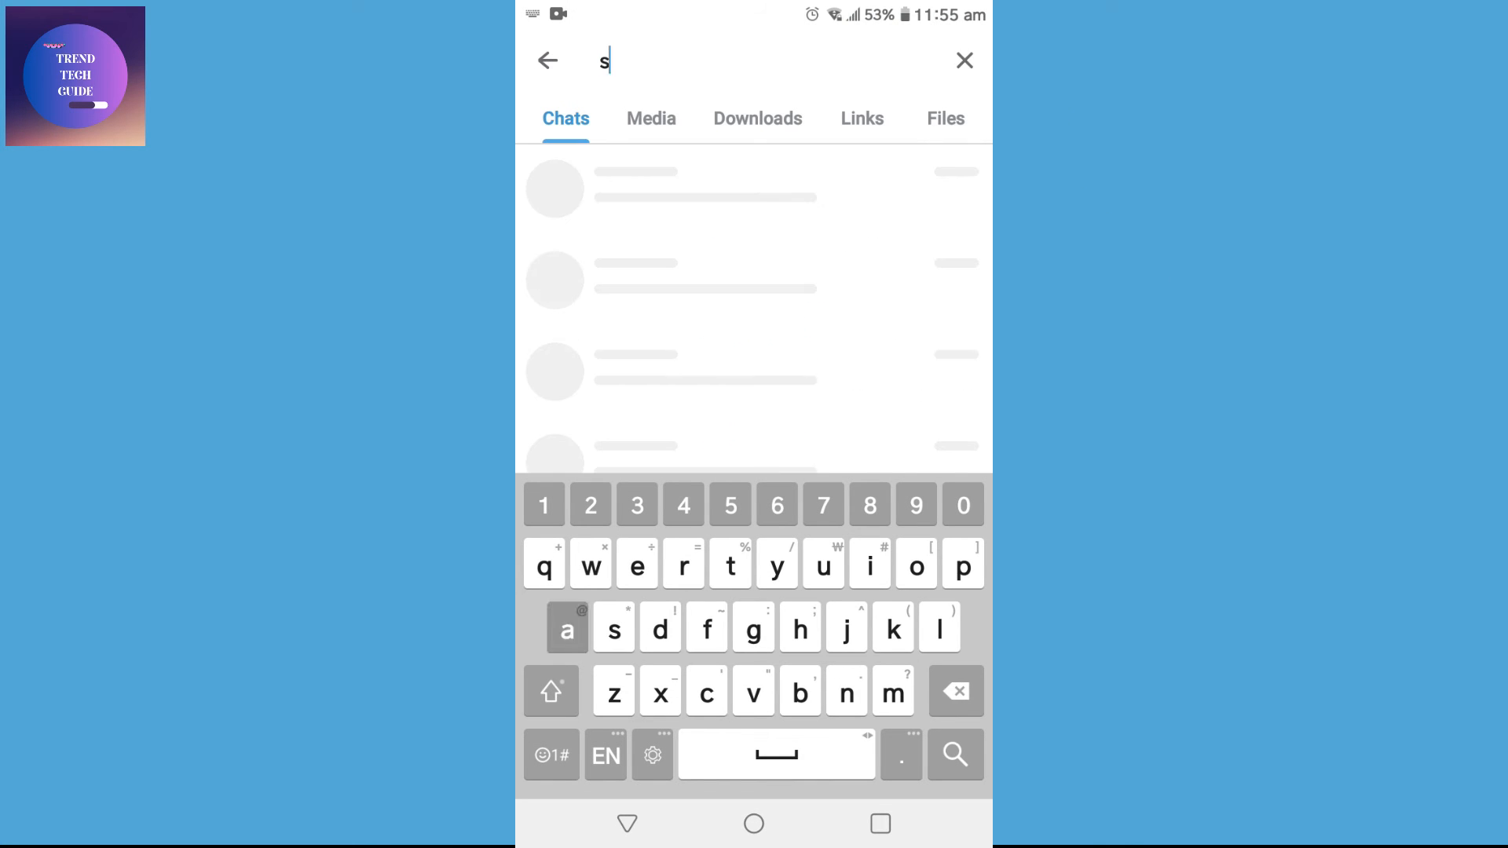
Step: Search chats for "saved", open Saved Messages and view the forwarded Nottingham Forest post
type("aved")
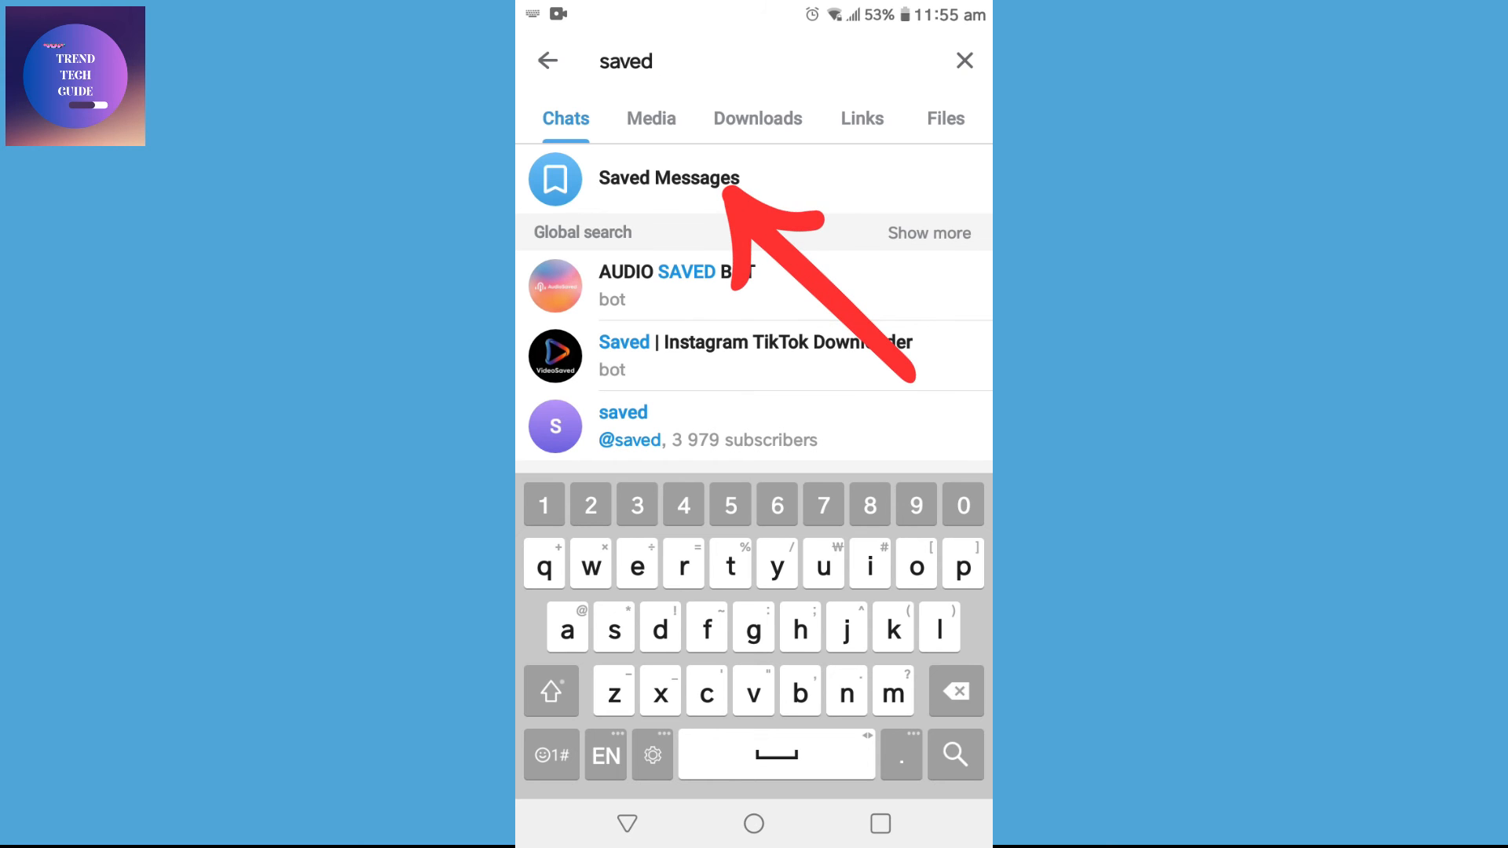
left_click(669, 178)
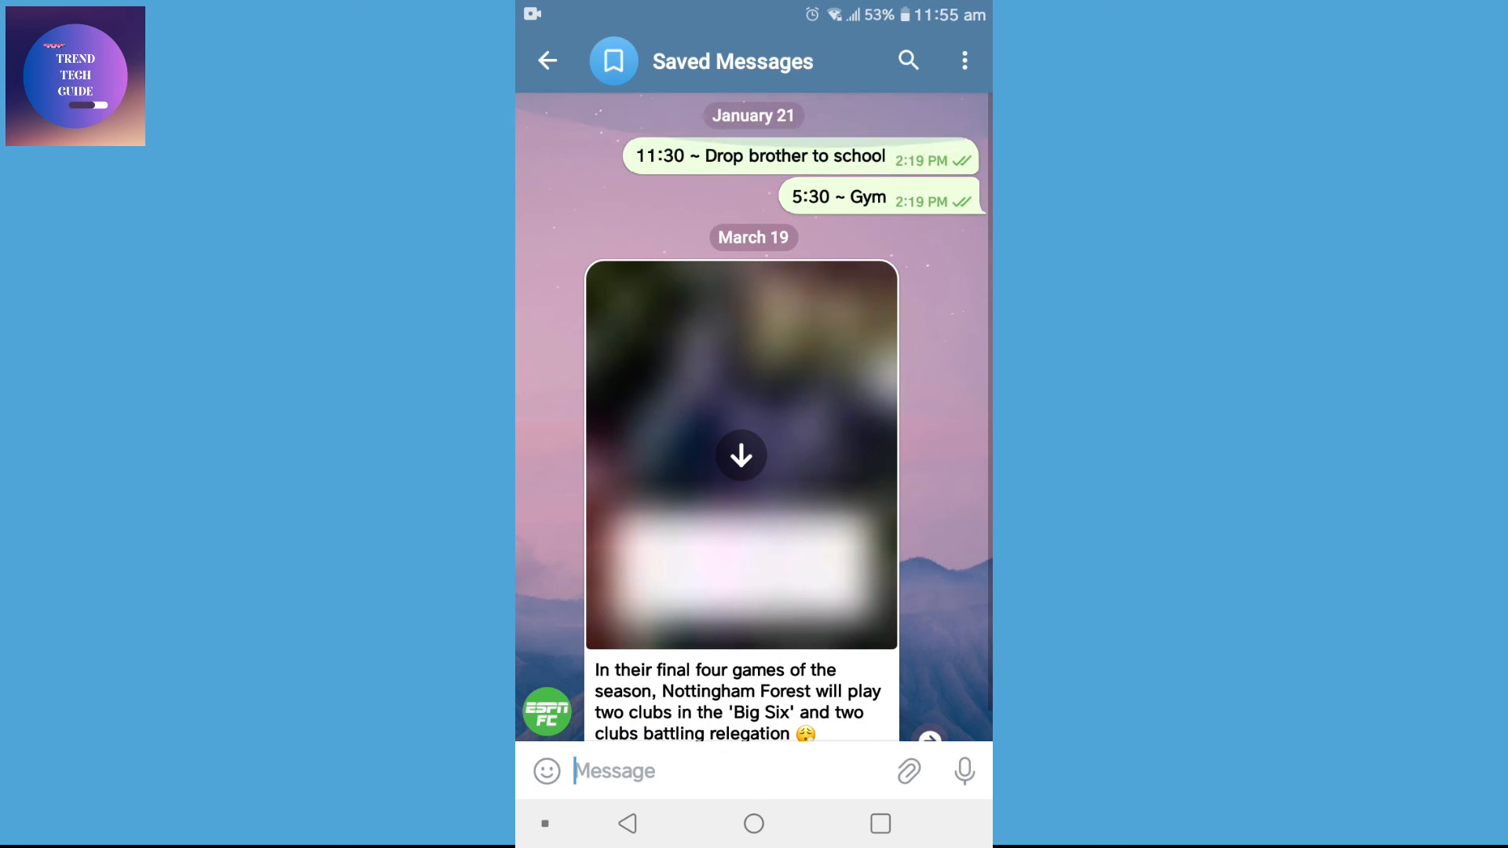
scroll("up", 3)
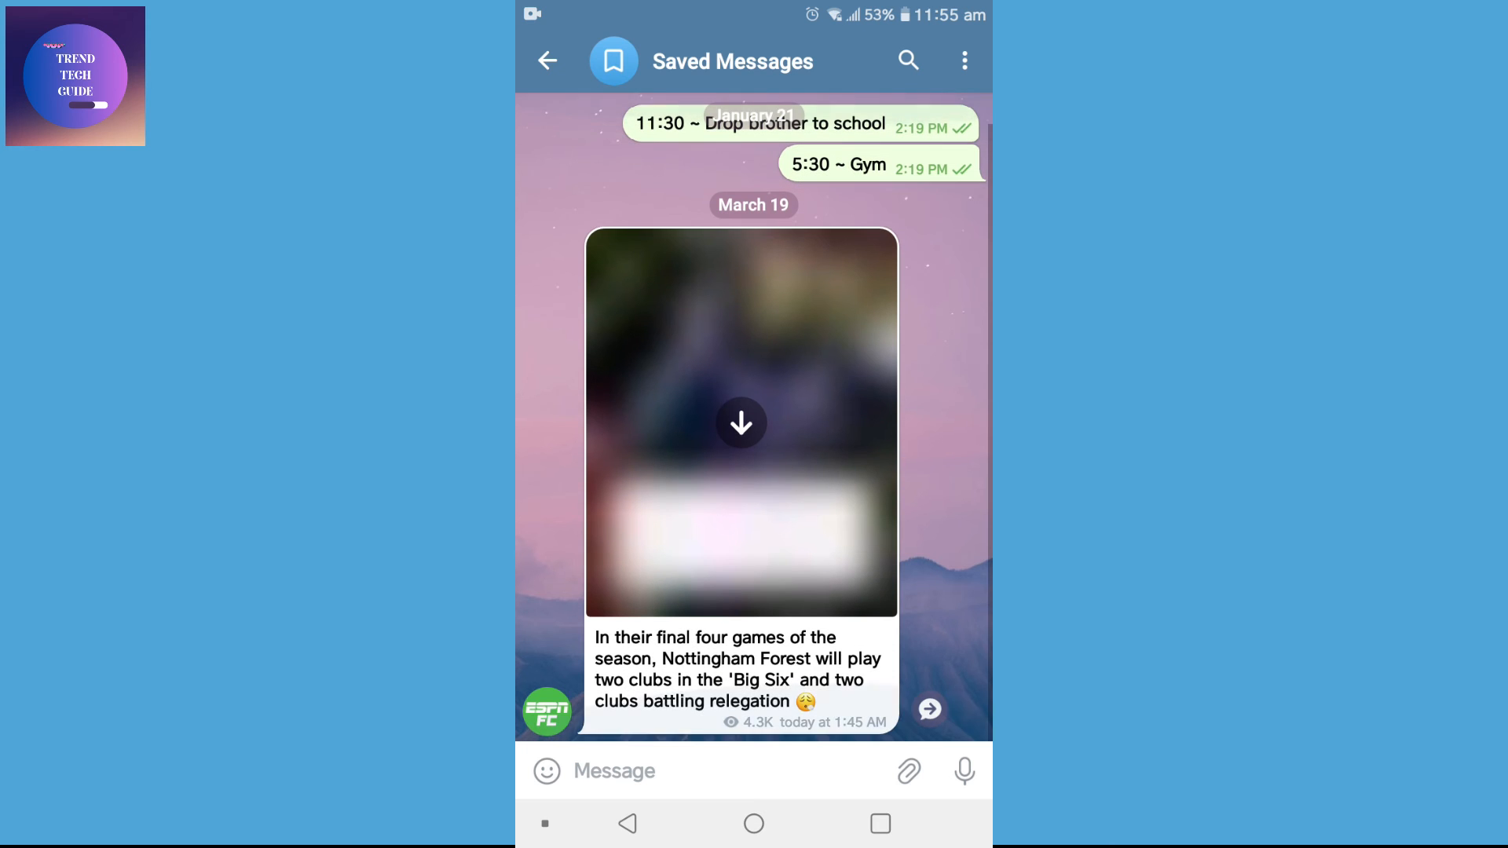